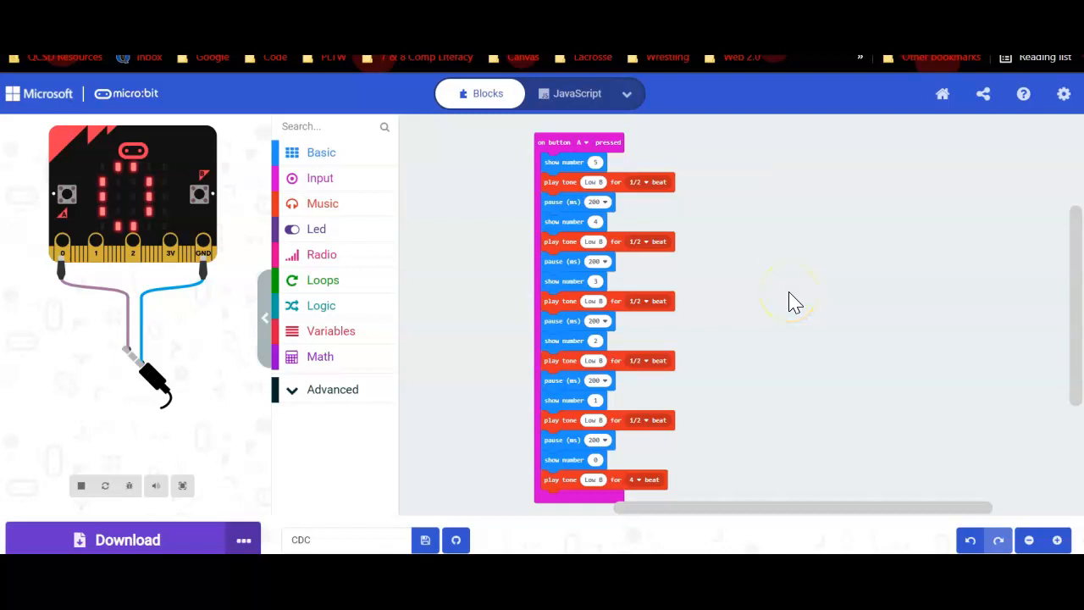
mouse_move(794, 302)
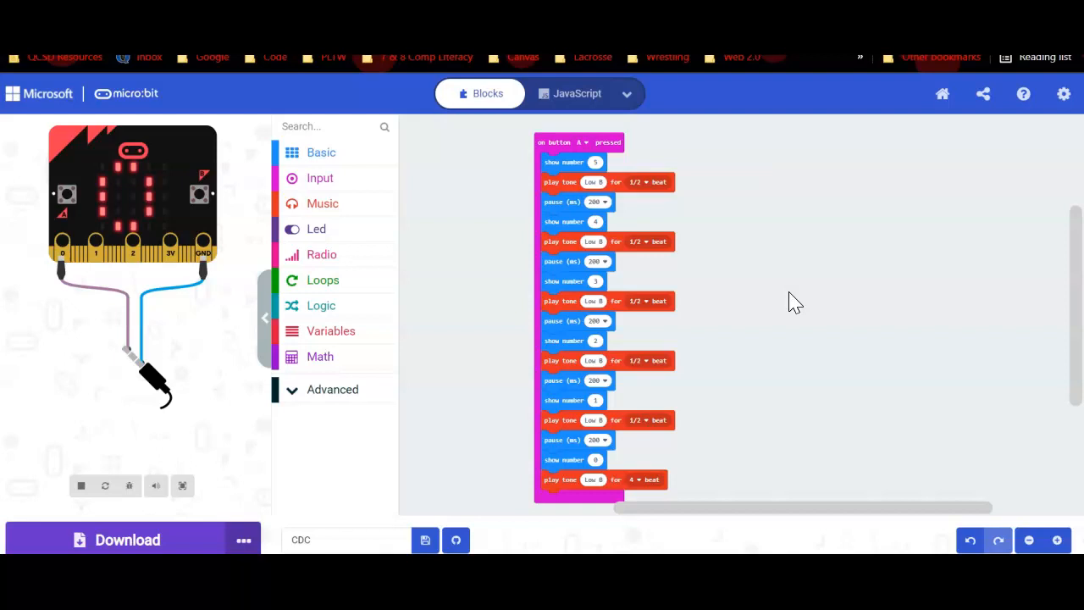
mouse_move(631, 229)
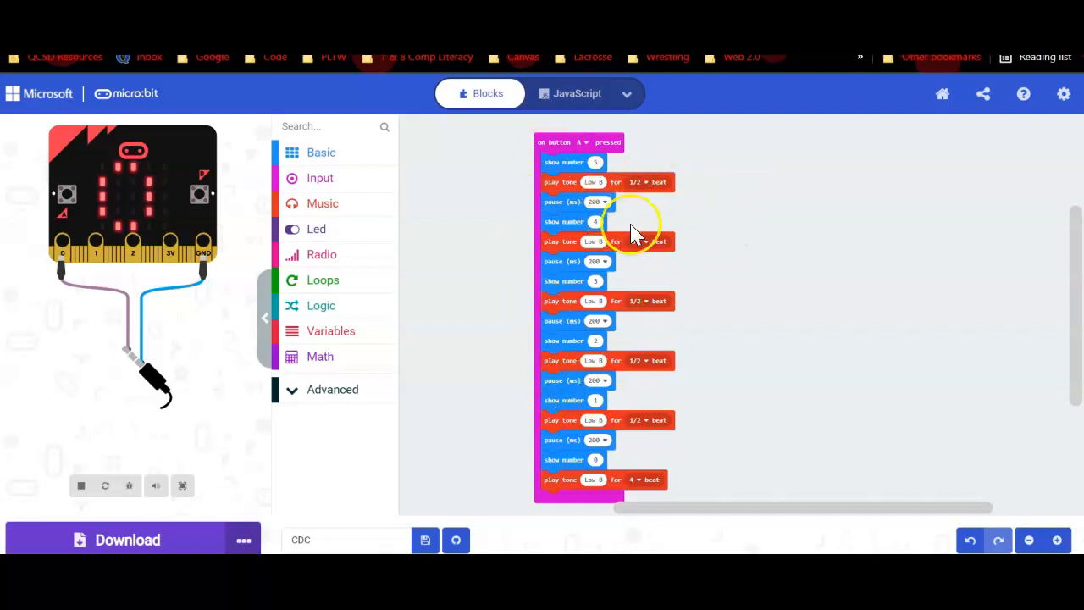
mouse_move(699, 223)
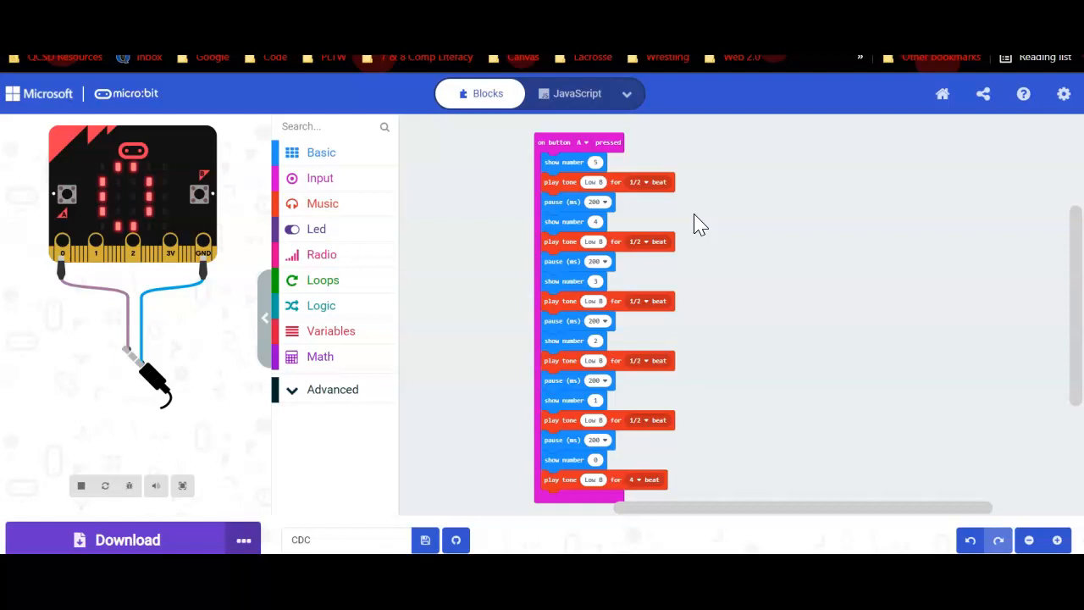
mouse_move(533, 233)
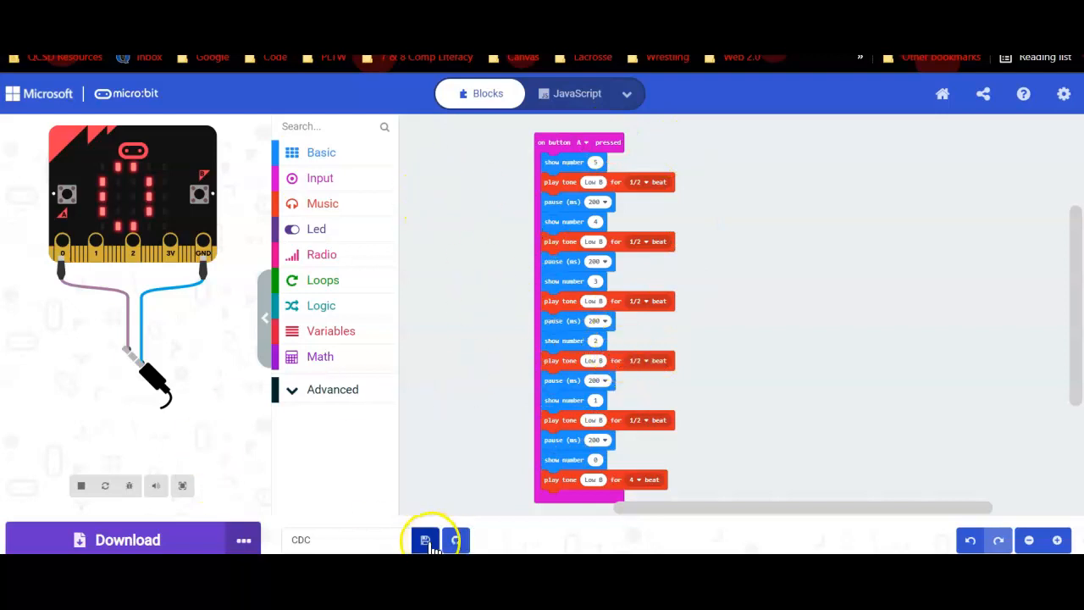
Step: Download the countdown project as the microbit-CDC hex file twice, dismissing the completion message
click(424, 540)
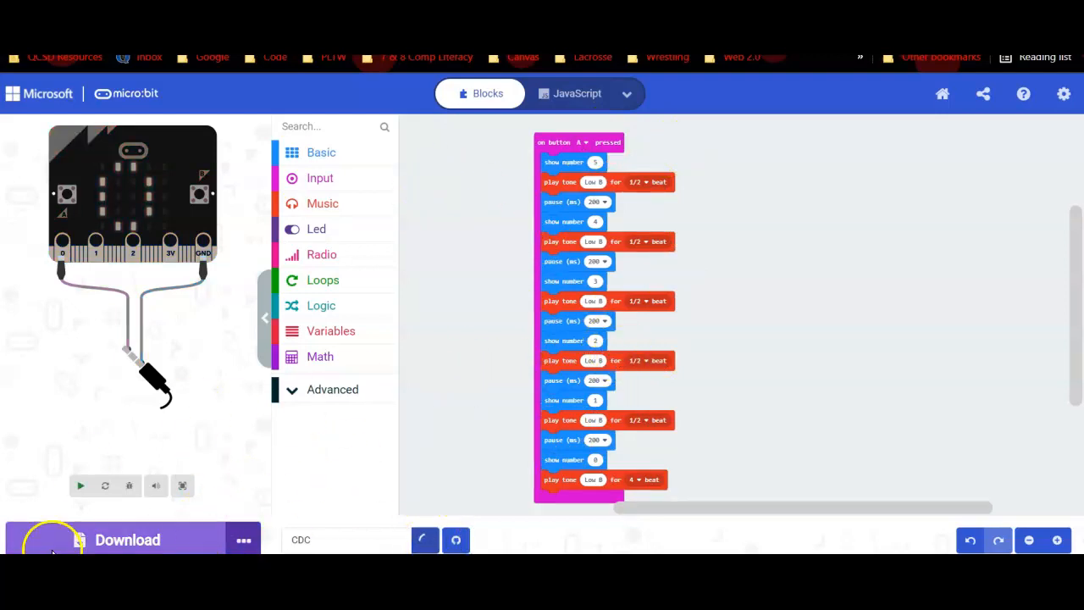
click(127, 540)
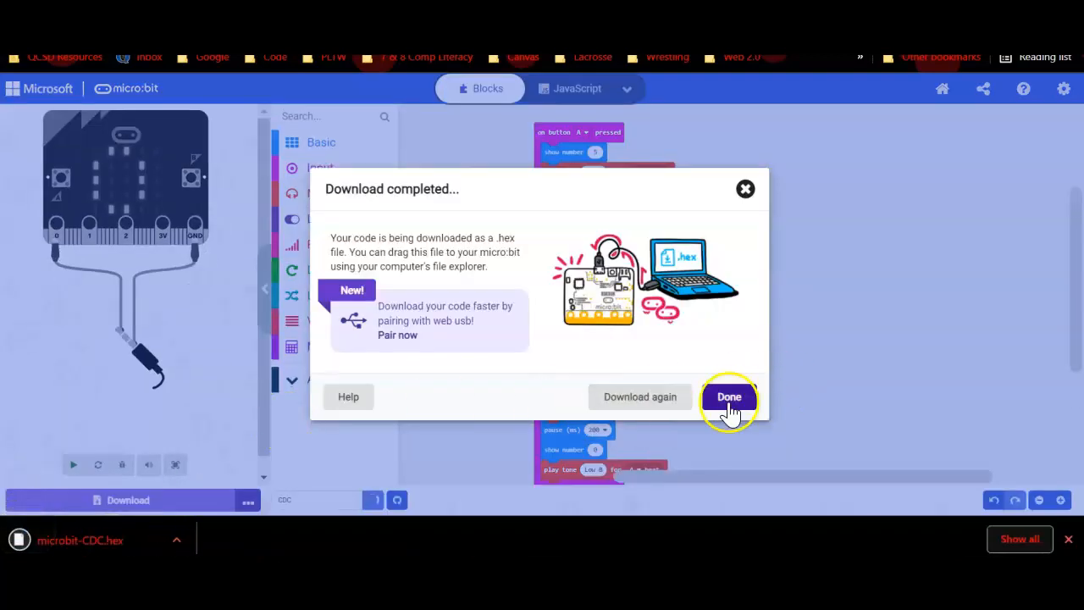
click(728, 397)
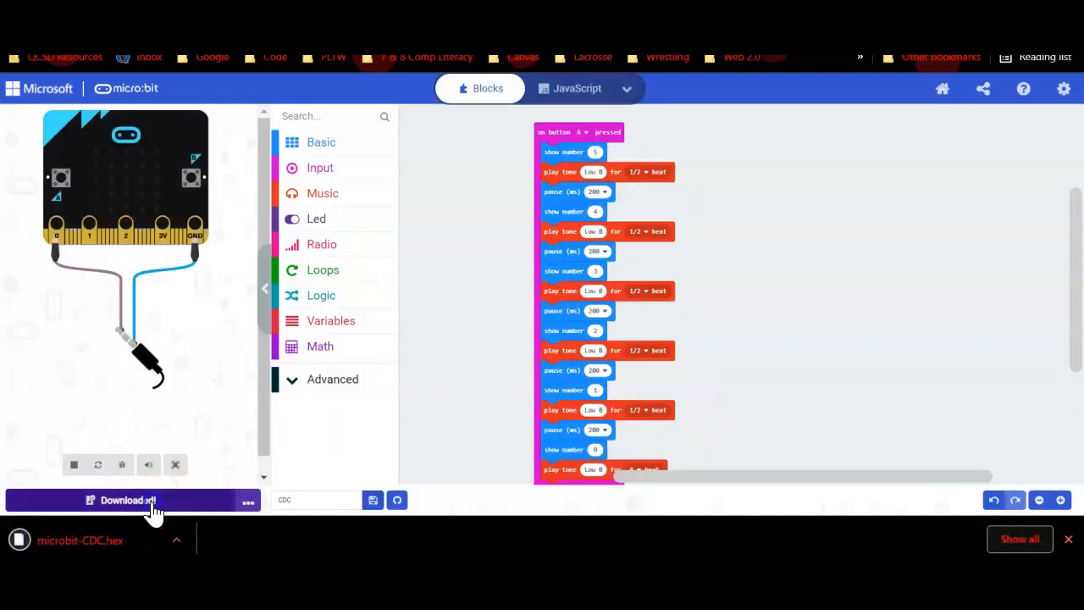
click(127, 500)
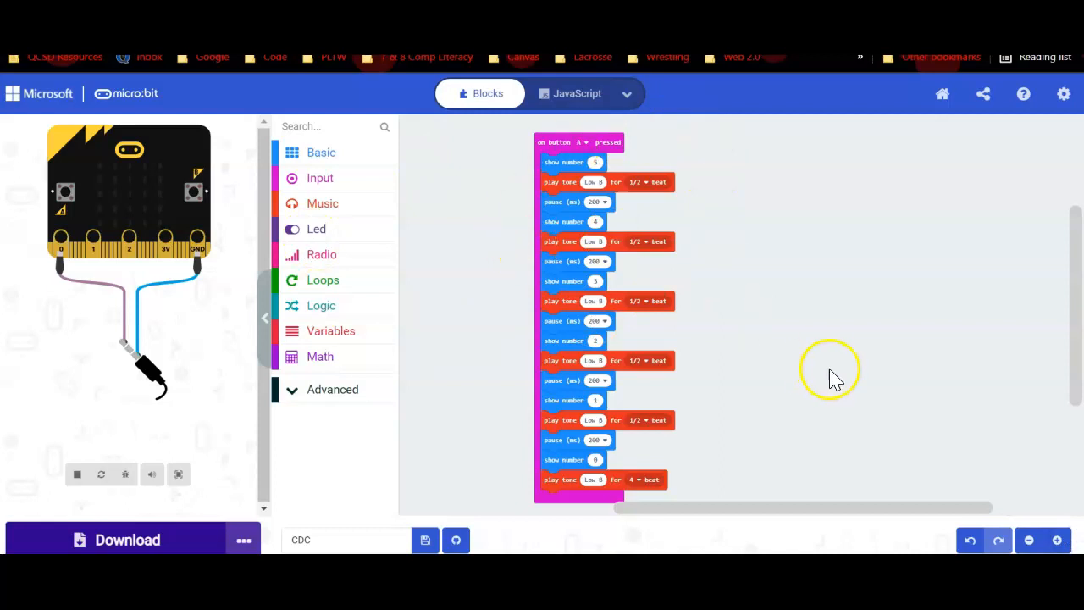
mouse_move(544, 478)
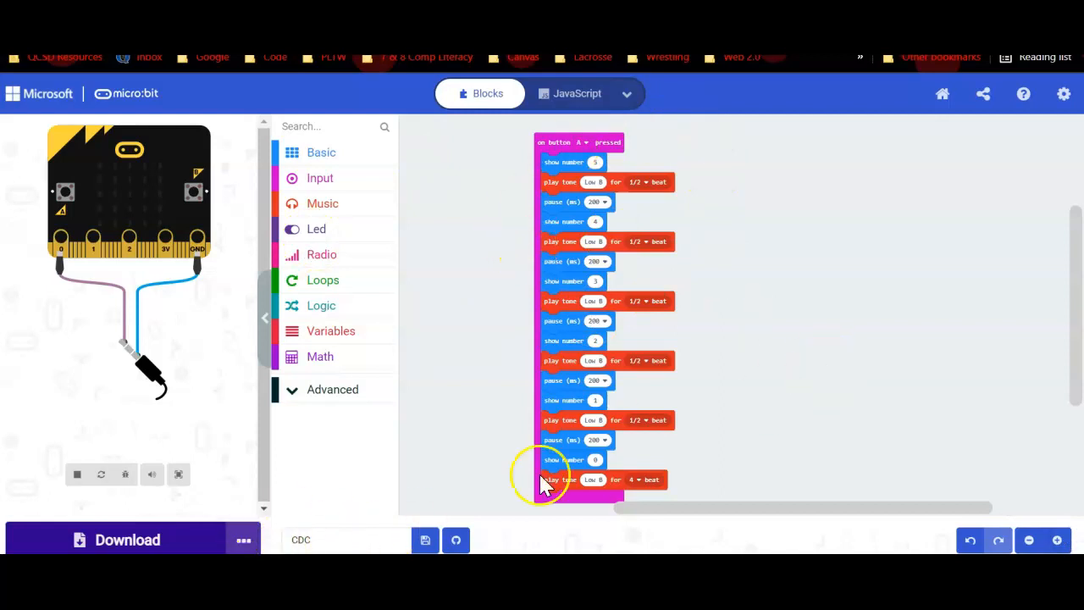
mouse_move(796, 348)
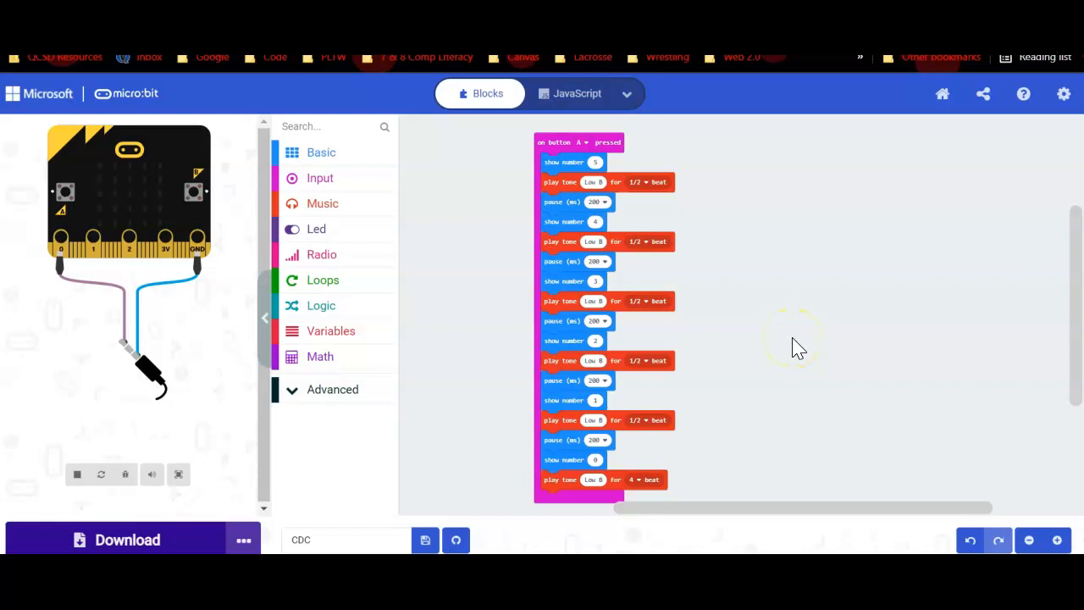
mouse_move(923, 203)
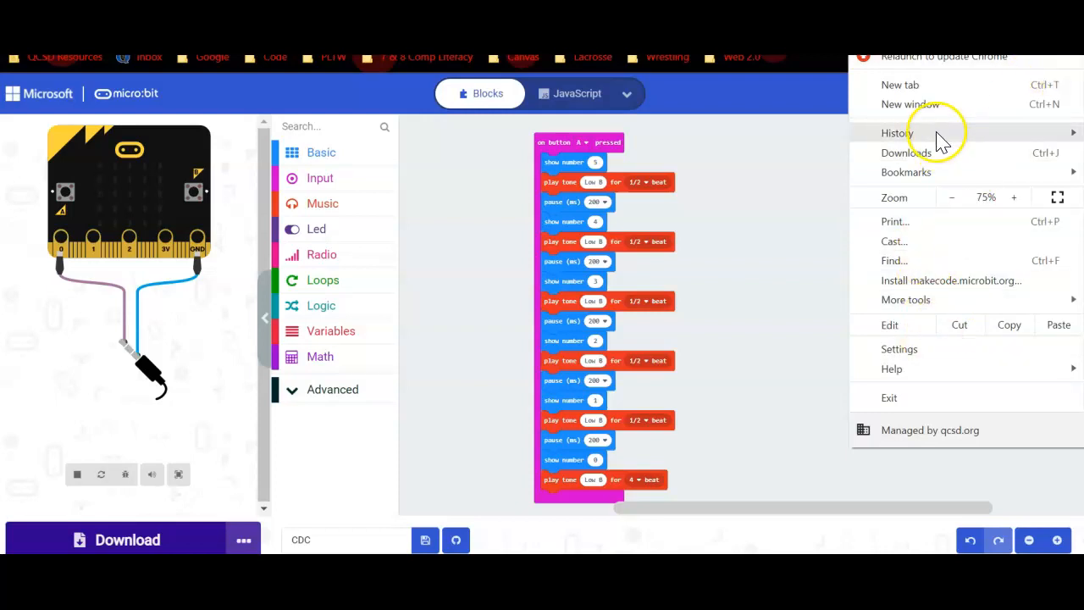
Step: Show Chrome's Downloads page listing both microbit-CDC hex files and open its more-actions menu
click(905, 153)
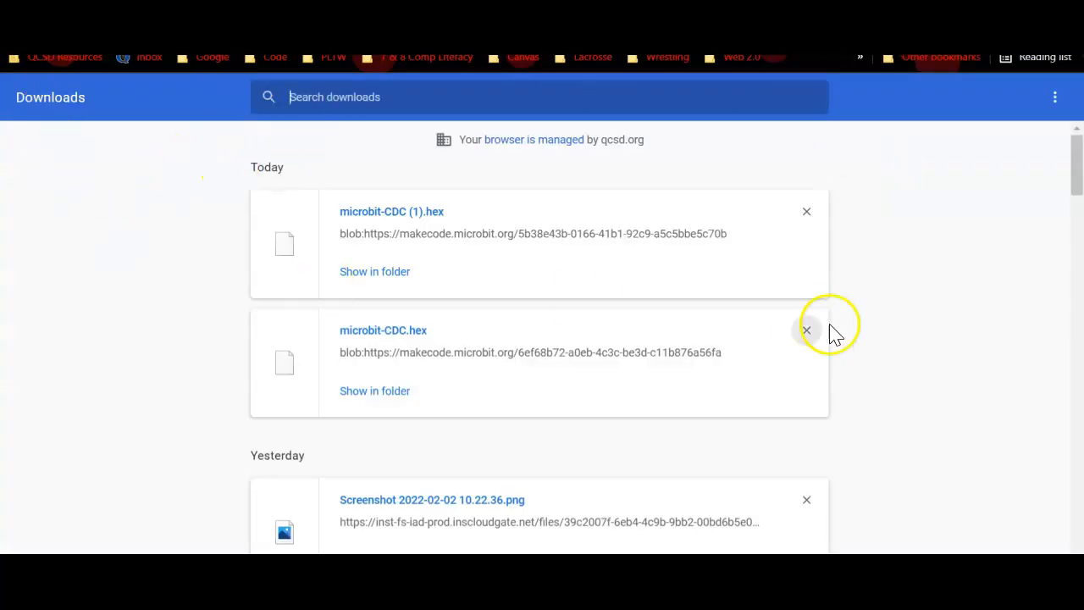
mouse_move(1057, 96)
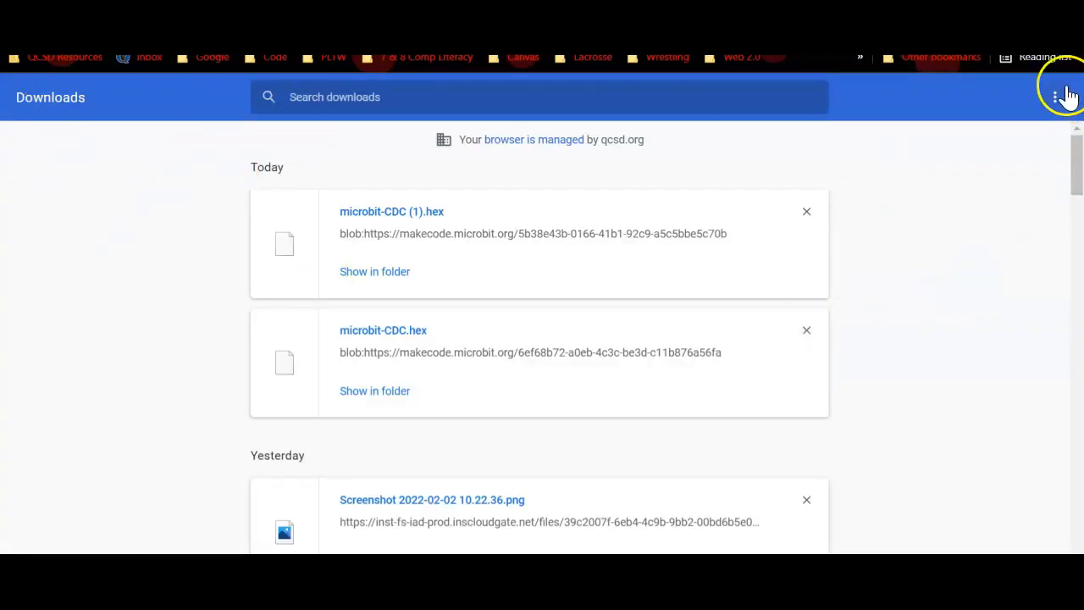
mouse_move(1056, 101)
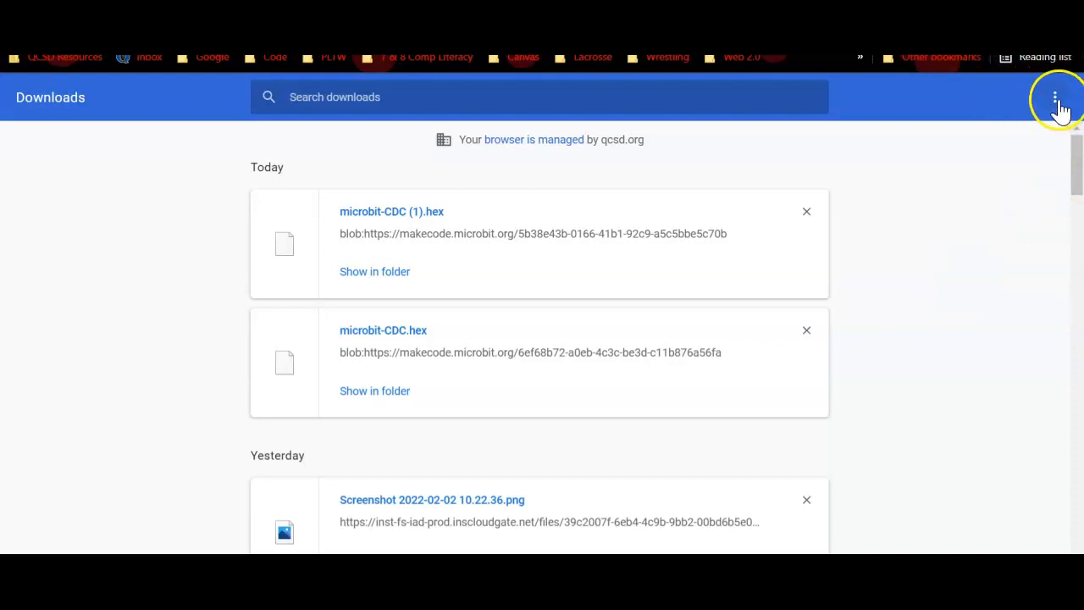
mouse_move(1055, 96)
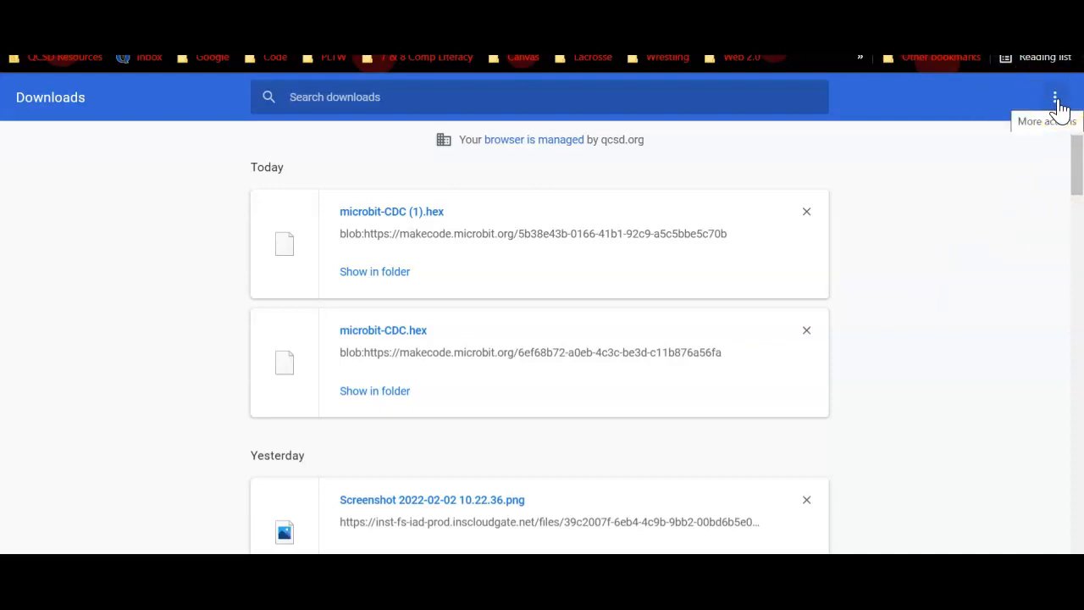
click(1054, 96)
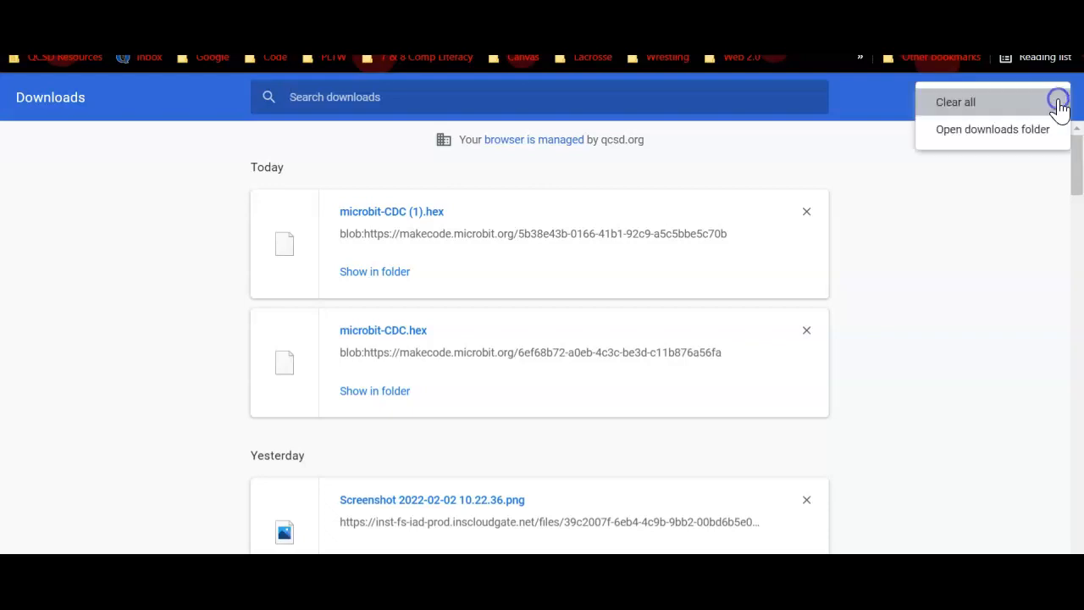
mouse_move(990, 139)
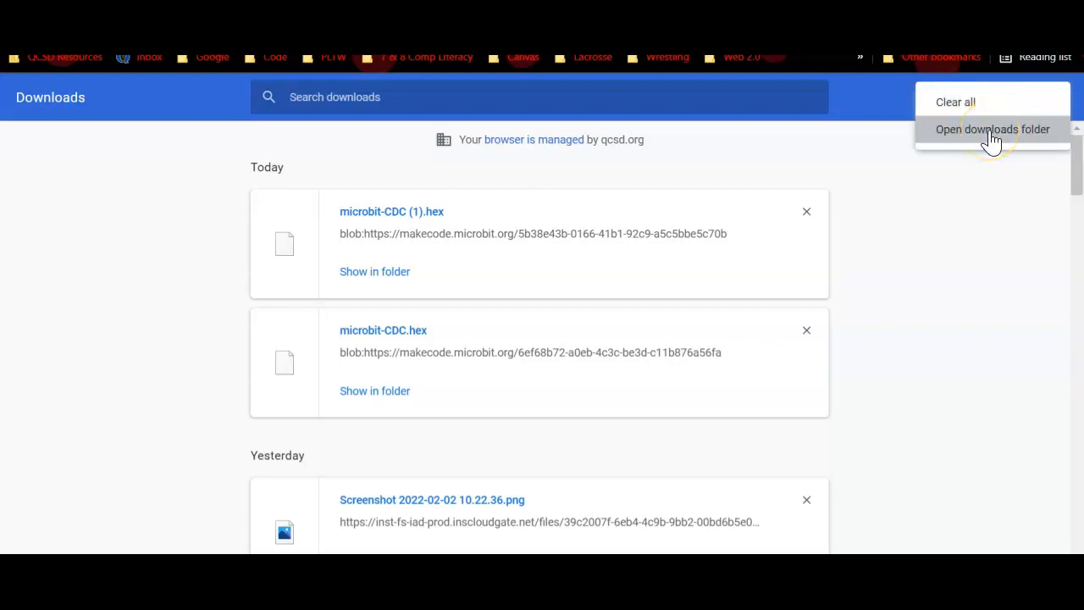
Step: Open the Downloads folder in File Explorer from Chrome's more-actions menu
click(992, 129)
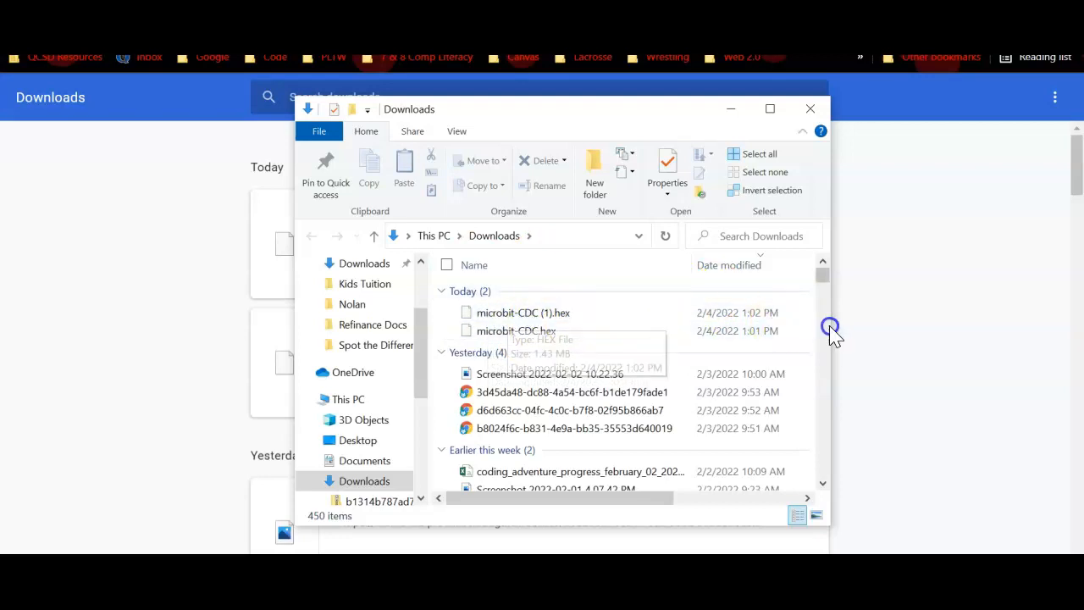
mouse_move(583, 348)
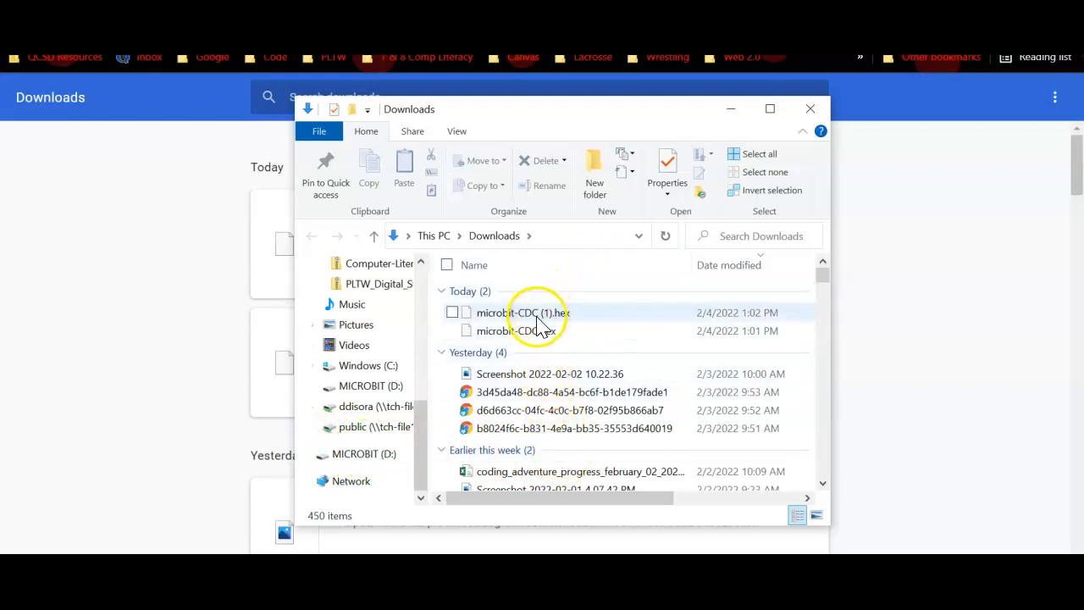
Step: Drag microbit-CDC (1).hex from Downloads onto the MICROBIT (D:) drive
click(530, 312)
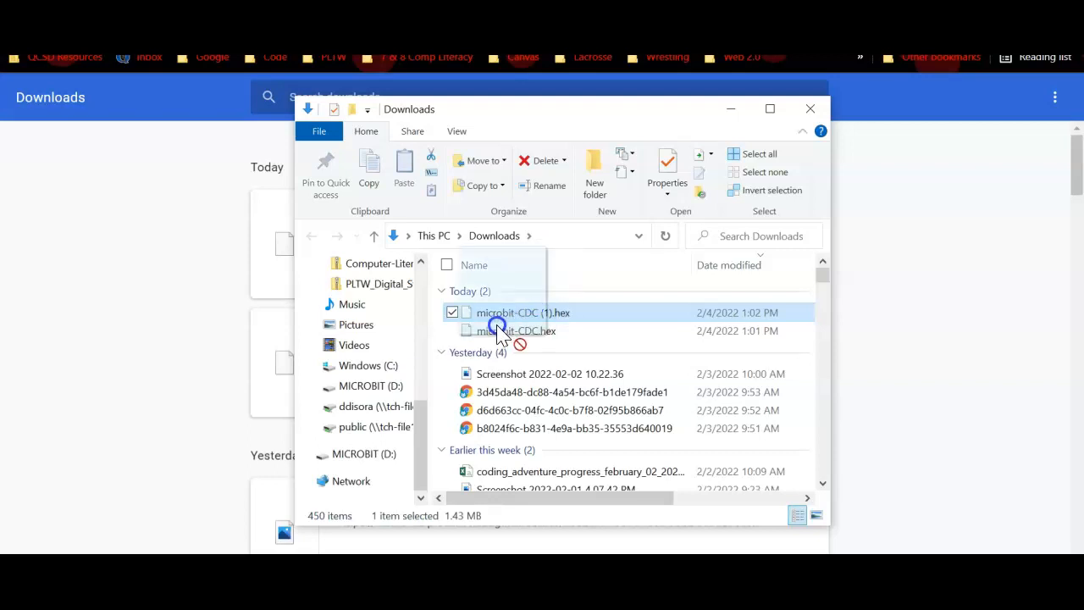
drag(499, 313, 373, 453)
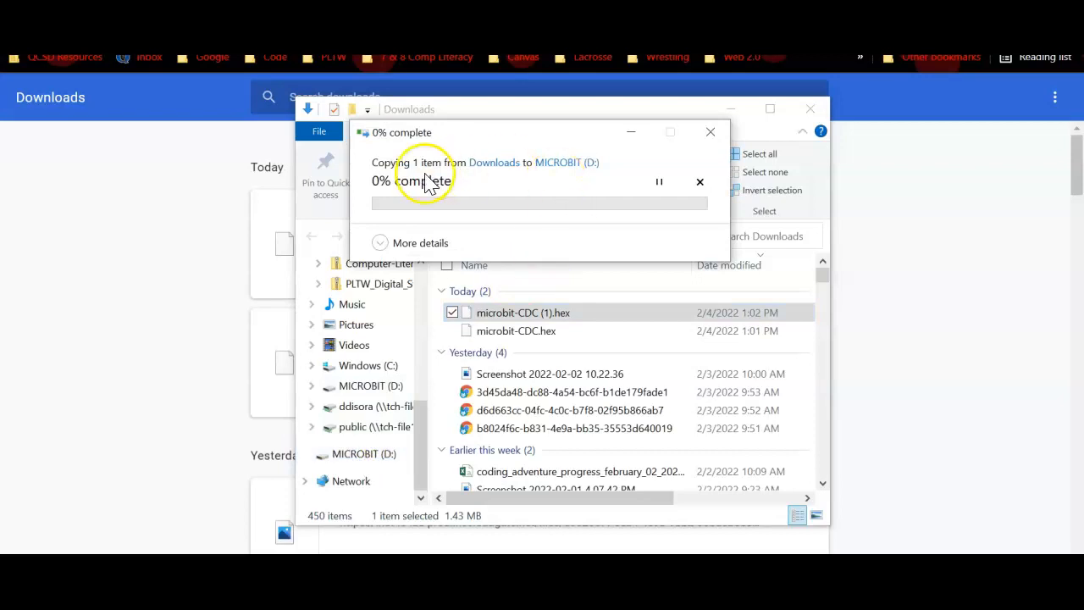
mouse_move(550, 220)
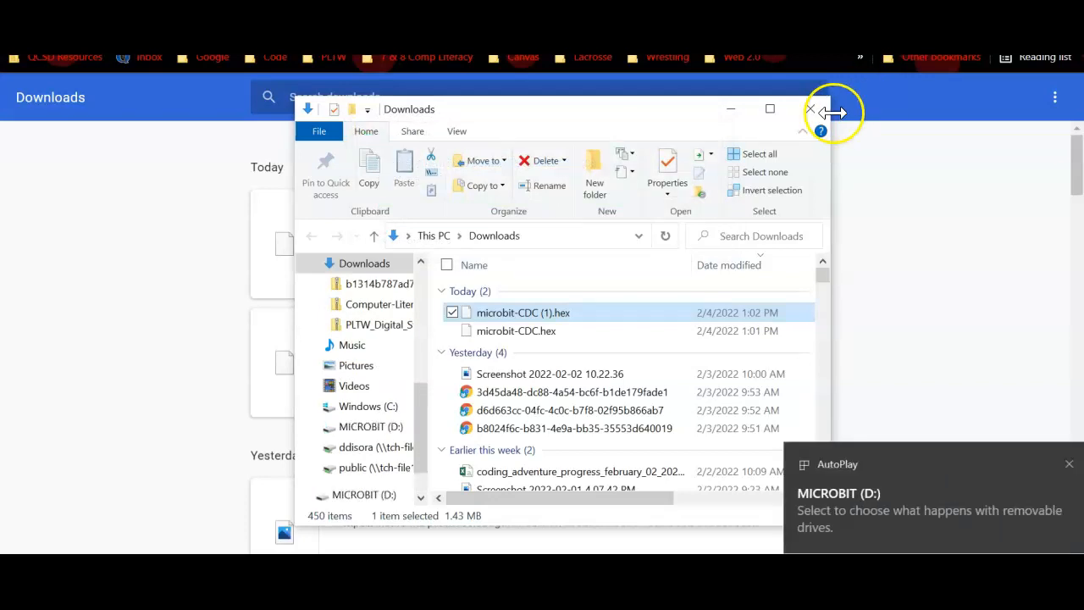
mouse_move(926, 423)
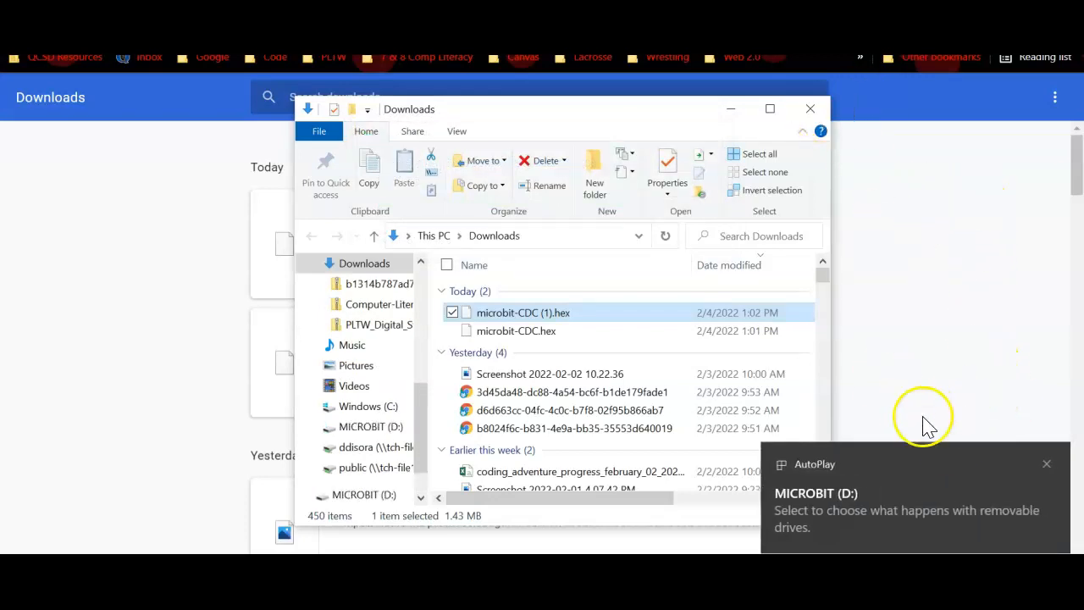
mouse_move(810, 109)
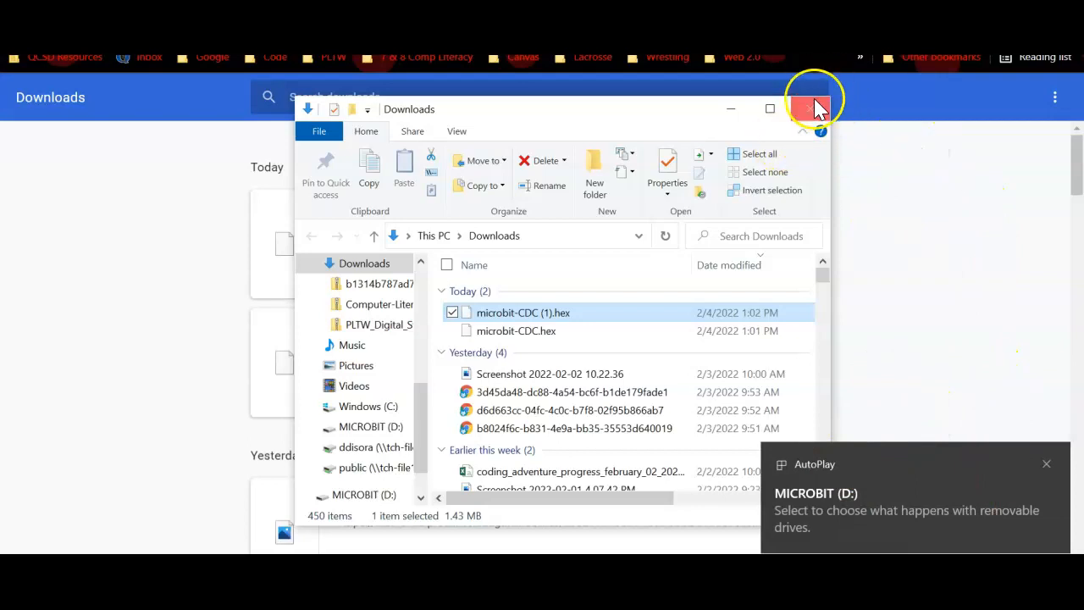
mouse_move(810, 109)
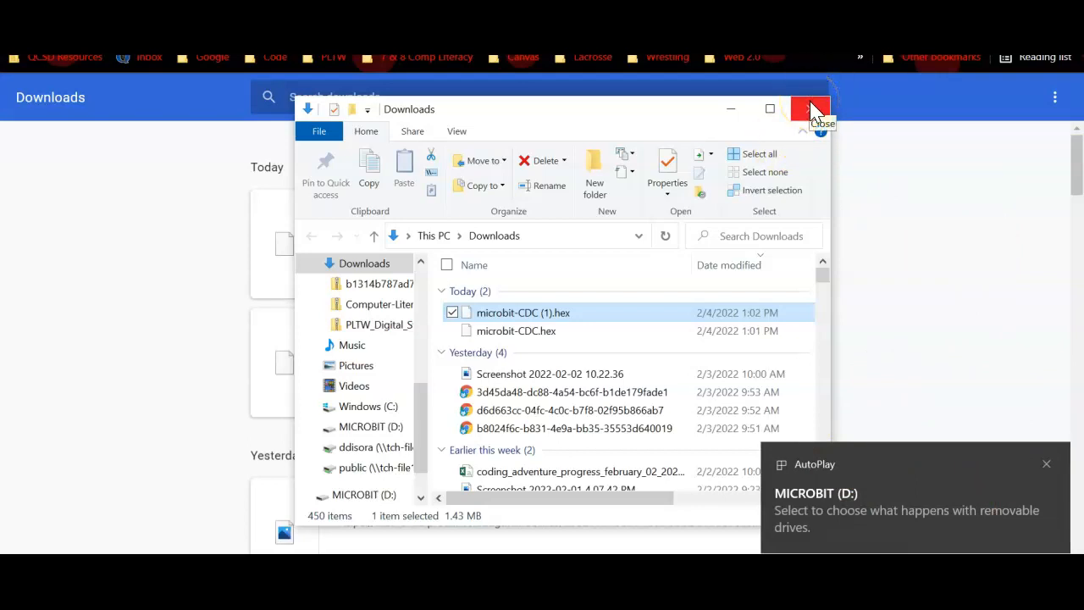
Step: Close the File Explorer Downloads window to return to Chrome's Downloads page
click(807, 108)
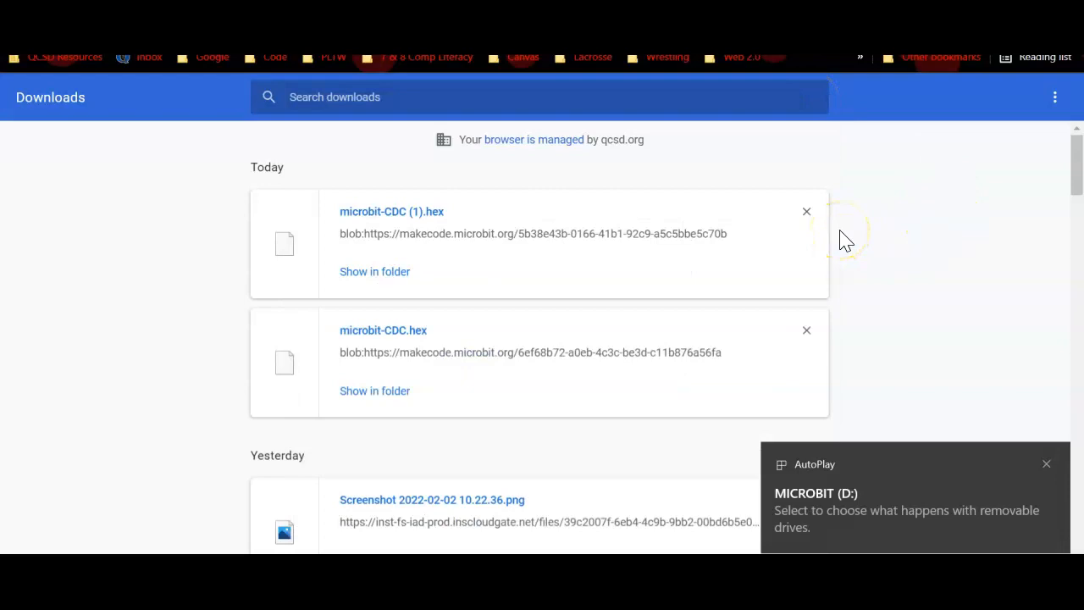
click(1046, 463)
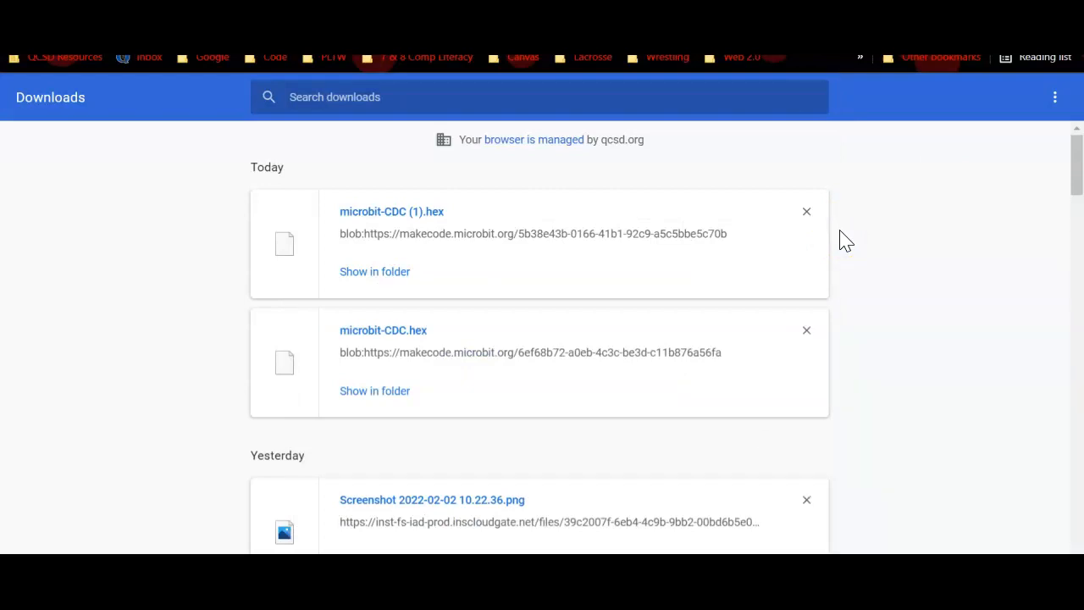